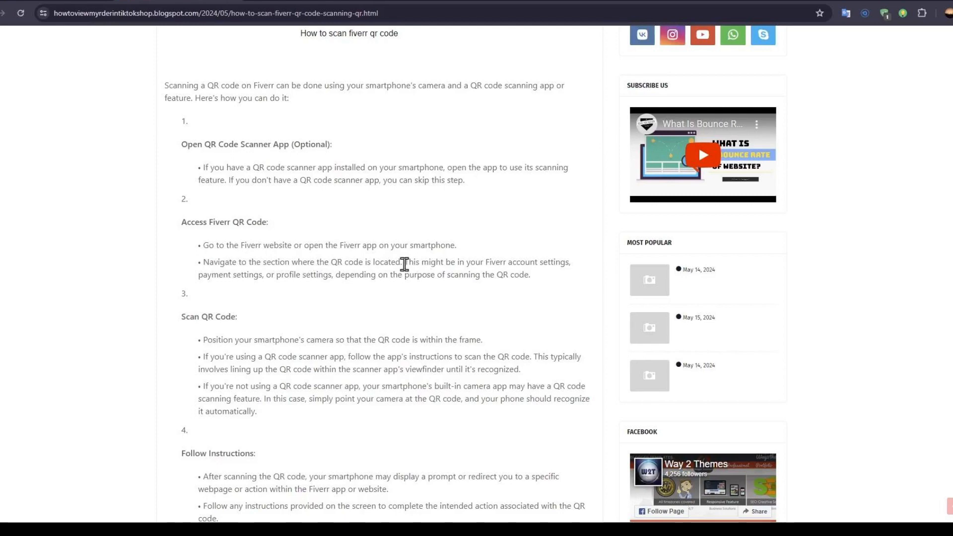
{"action": "scroll", "scroll_direction": "down", "scroll_amount": 3}
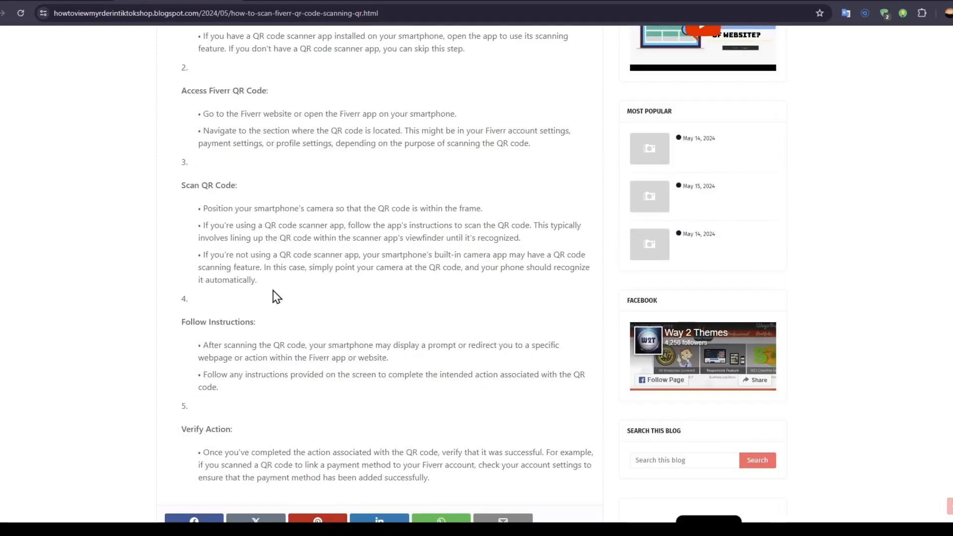